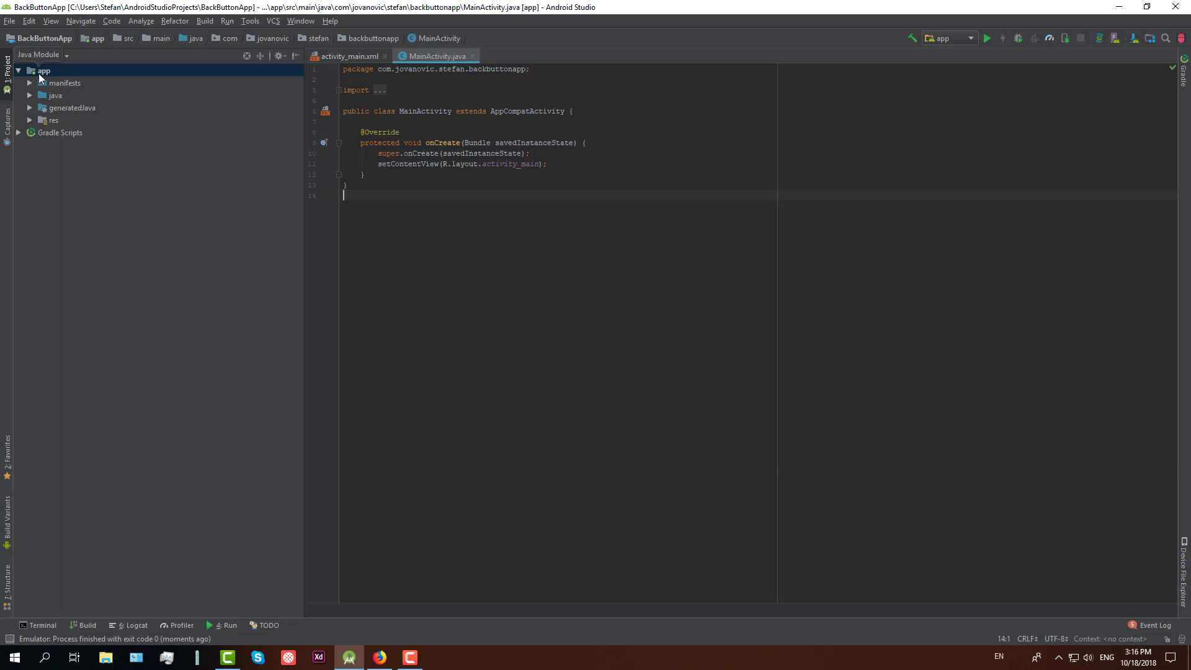
Remove the Hello World TextView from activity_main and drop a Button in its centre
click(346, 56)
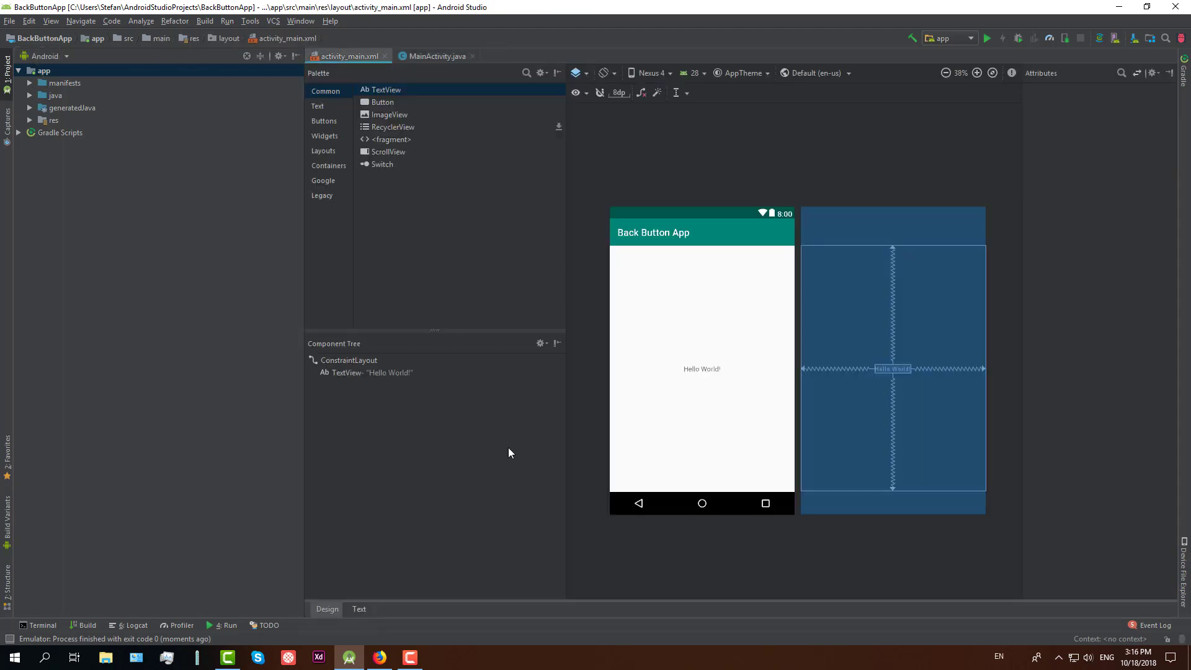
click(700, 368)
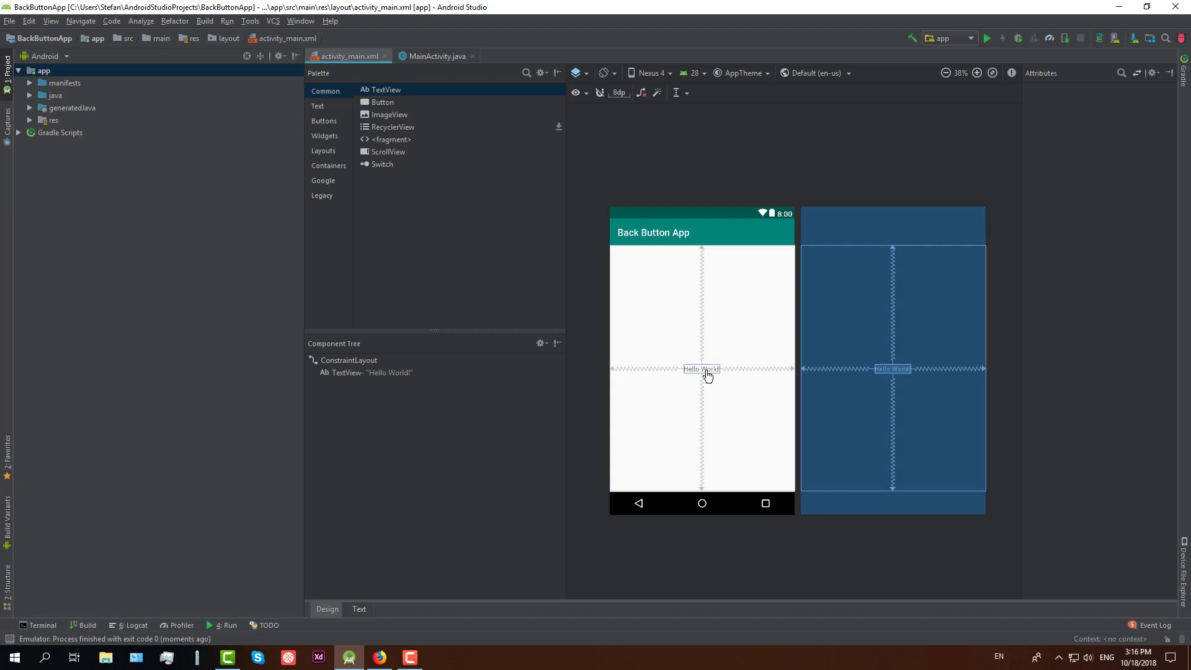
click(701, 370)
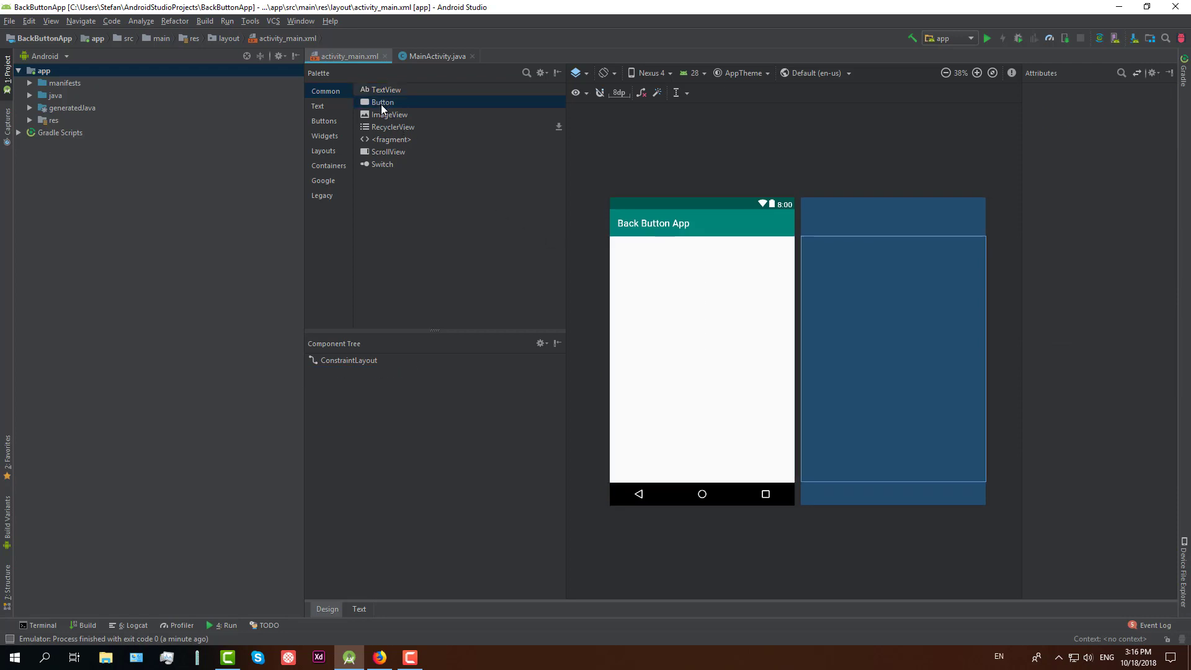
drag(382, 102, 631, 249)
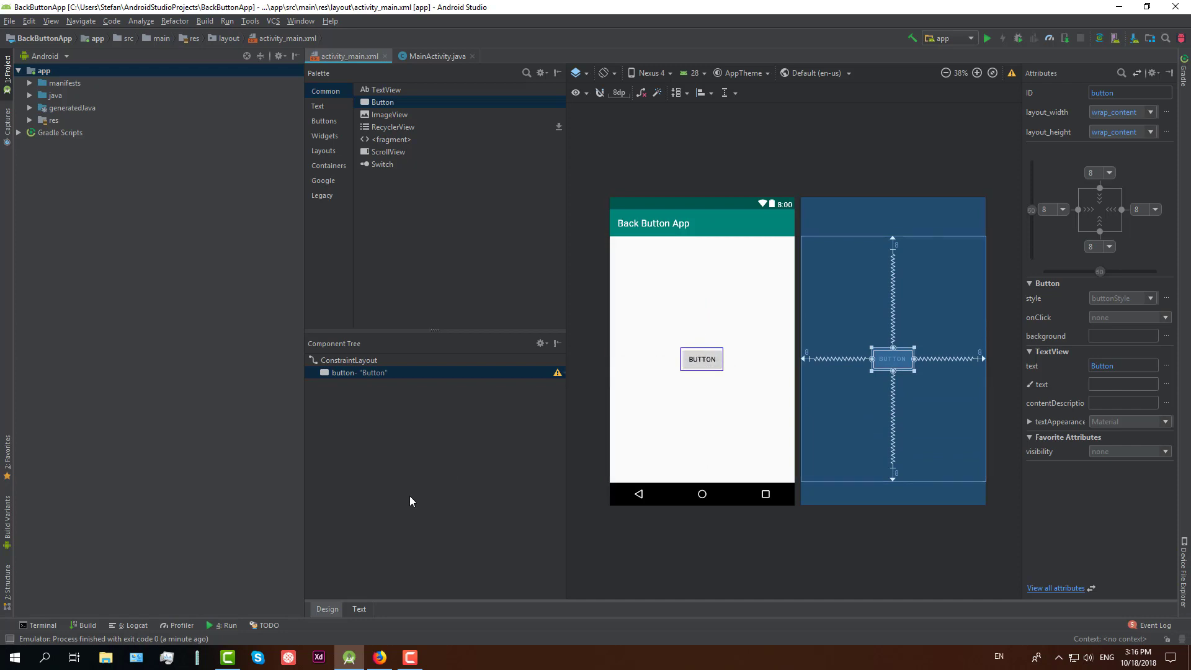
mouse_move(354, 500)
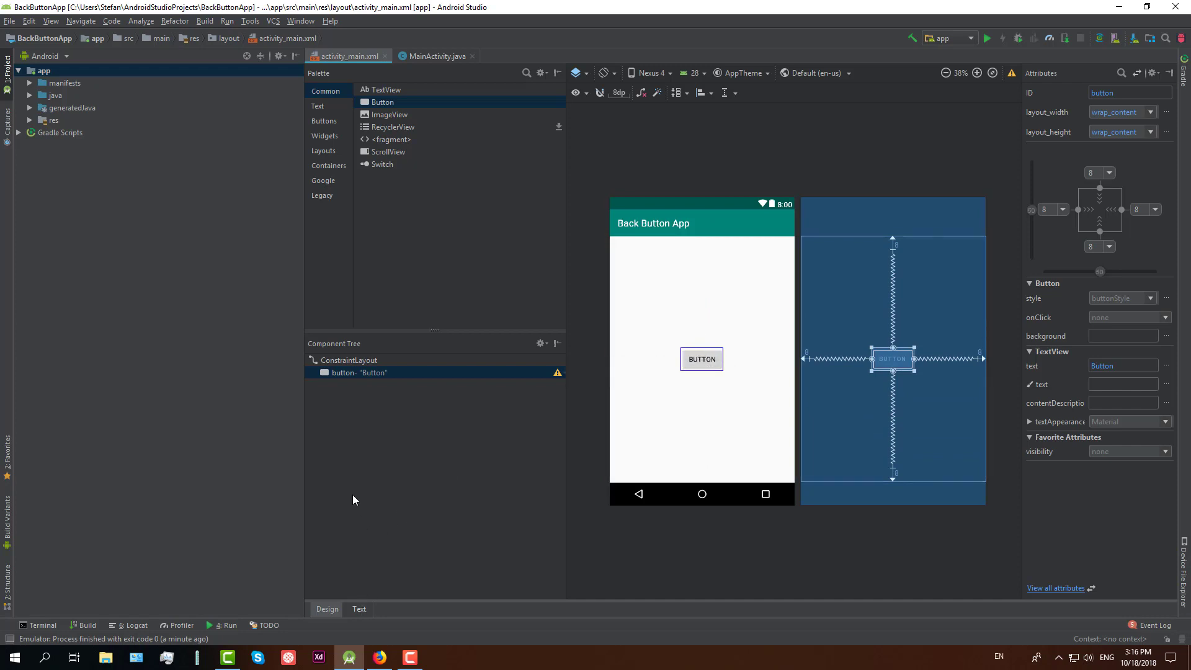
Add an Empty Activity called SecondActivity to the app module via New > Activity
right_click(42, 70)
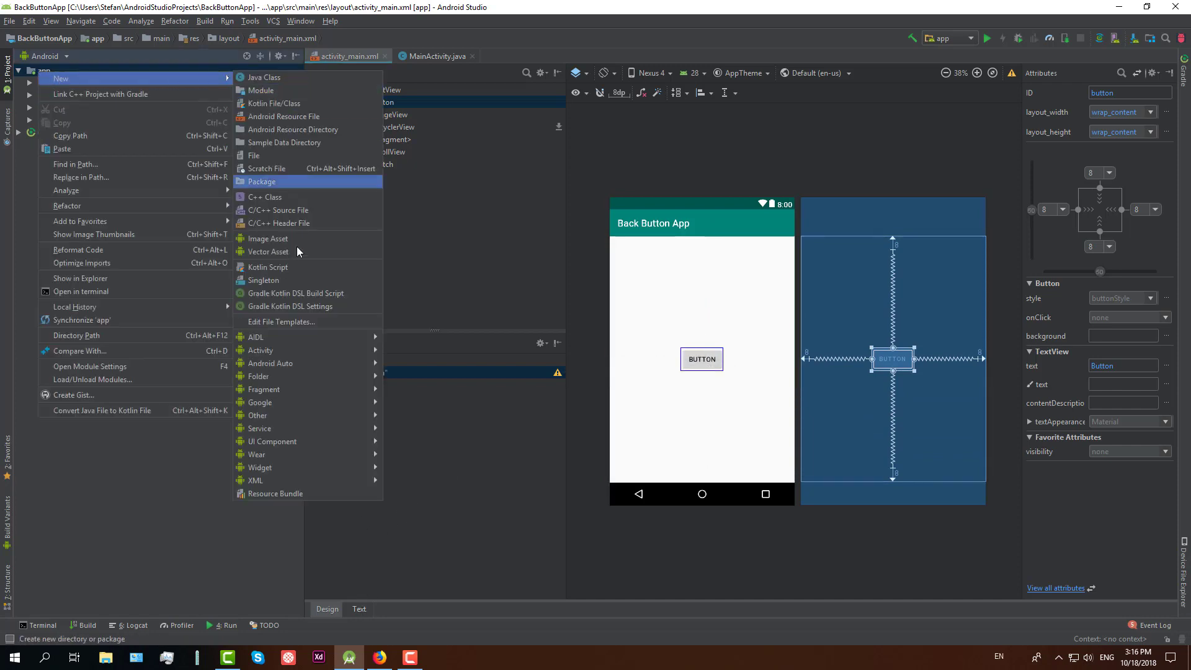
mouse_move(261, 350)
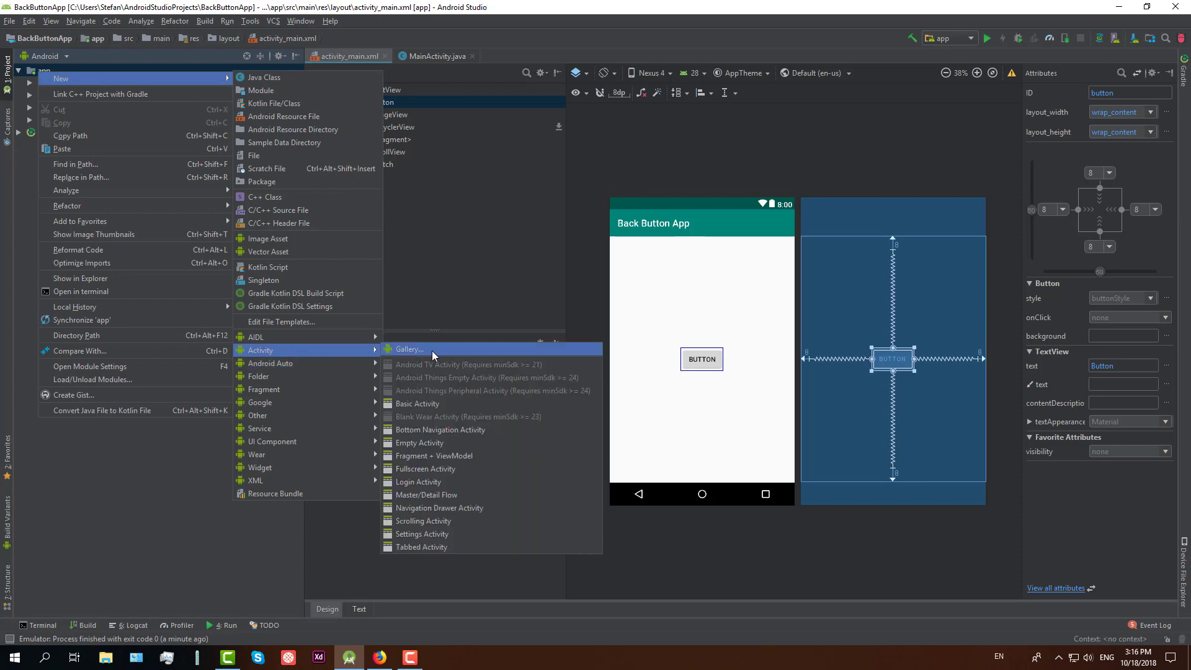
mouse_move(429, 481)
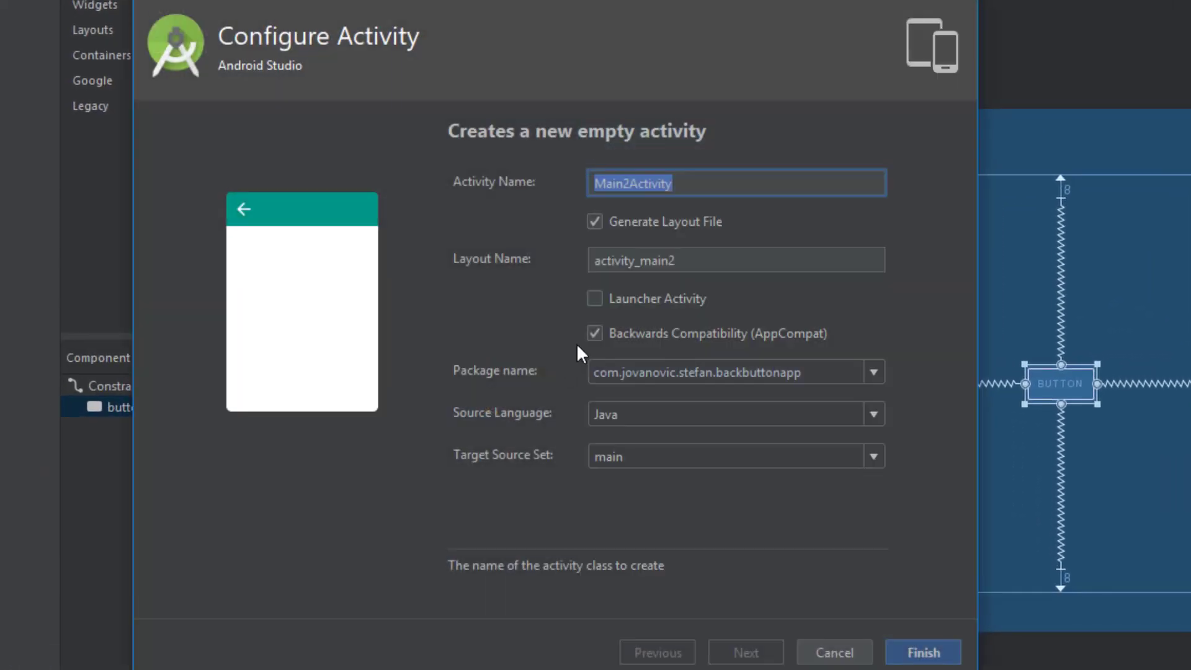
text(SecondAv)
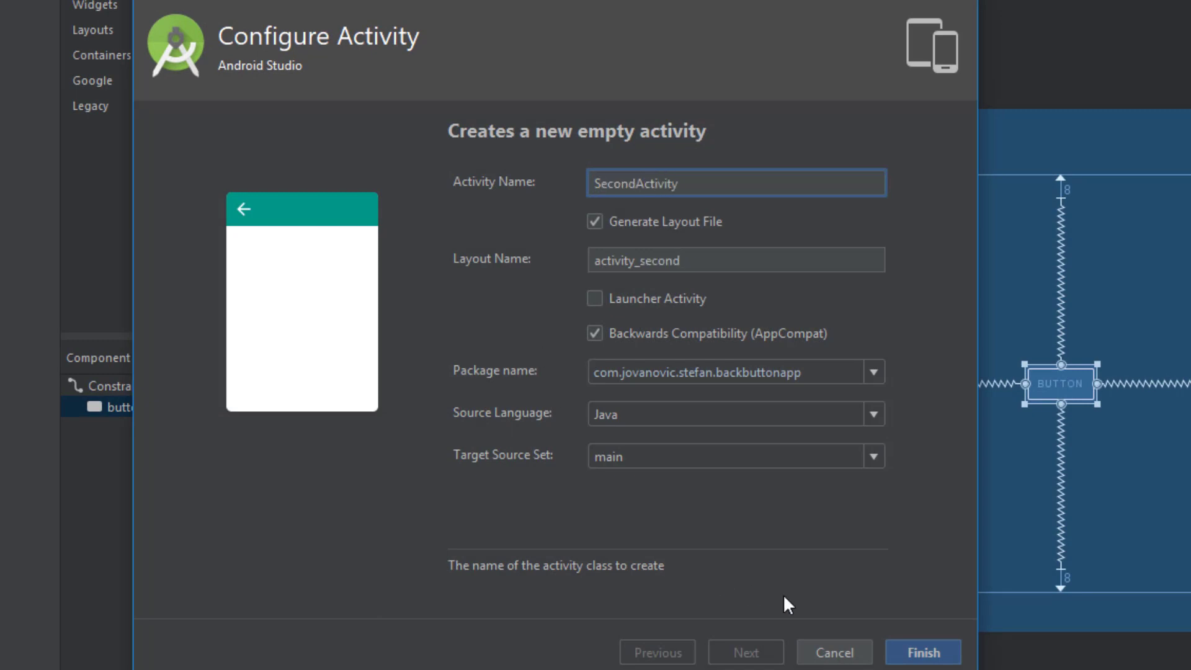
click(922, 652)
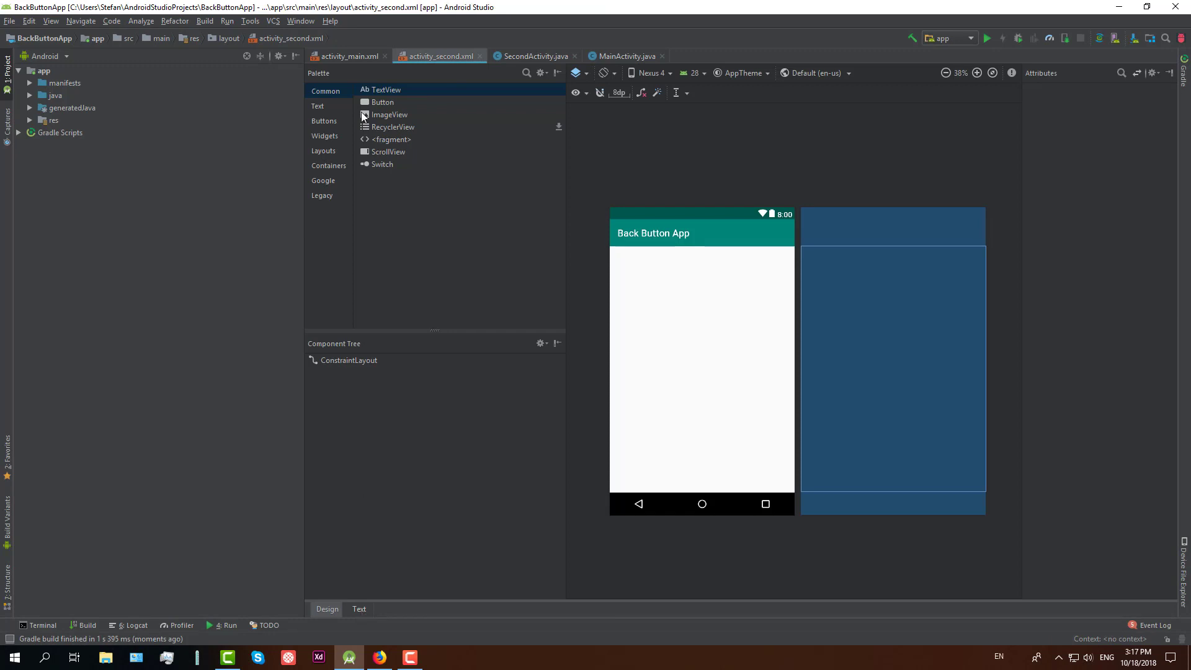
Centre a TextView in activity_second constrained to all four edges, then show its XML source
drag(381, 89, 624, 240)
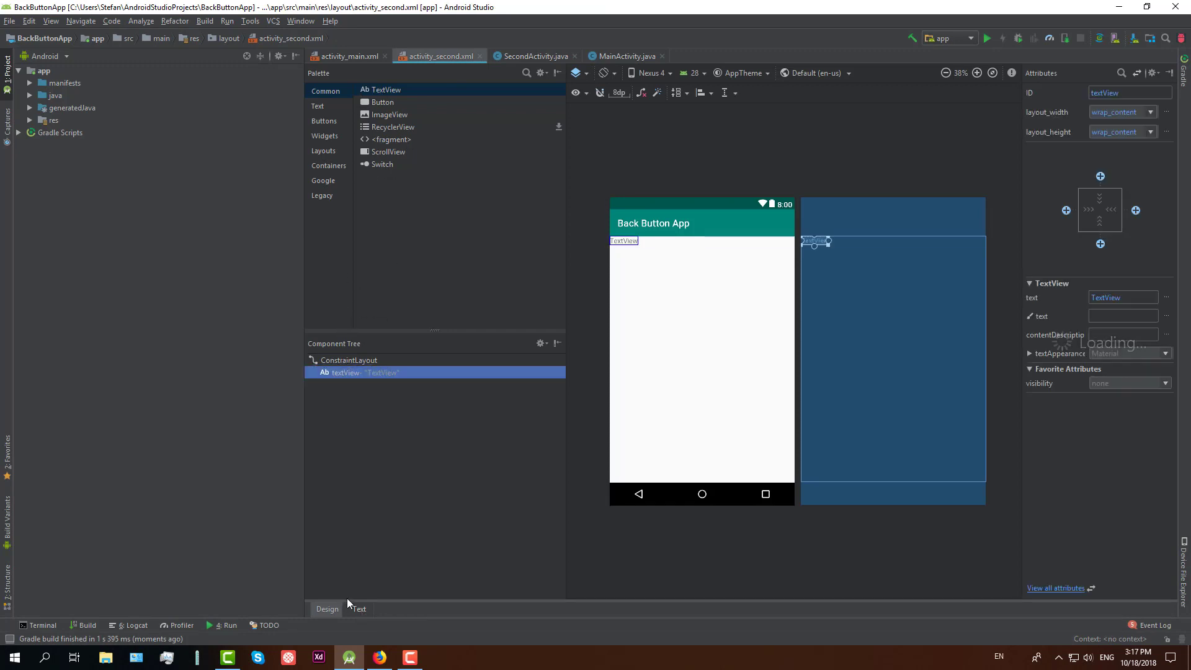
drag(624, 241, 702, 350)
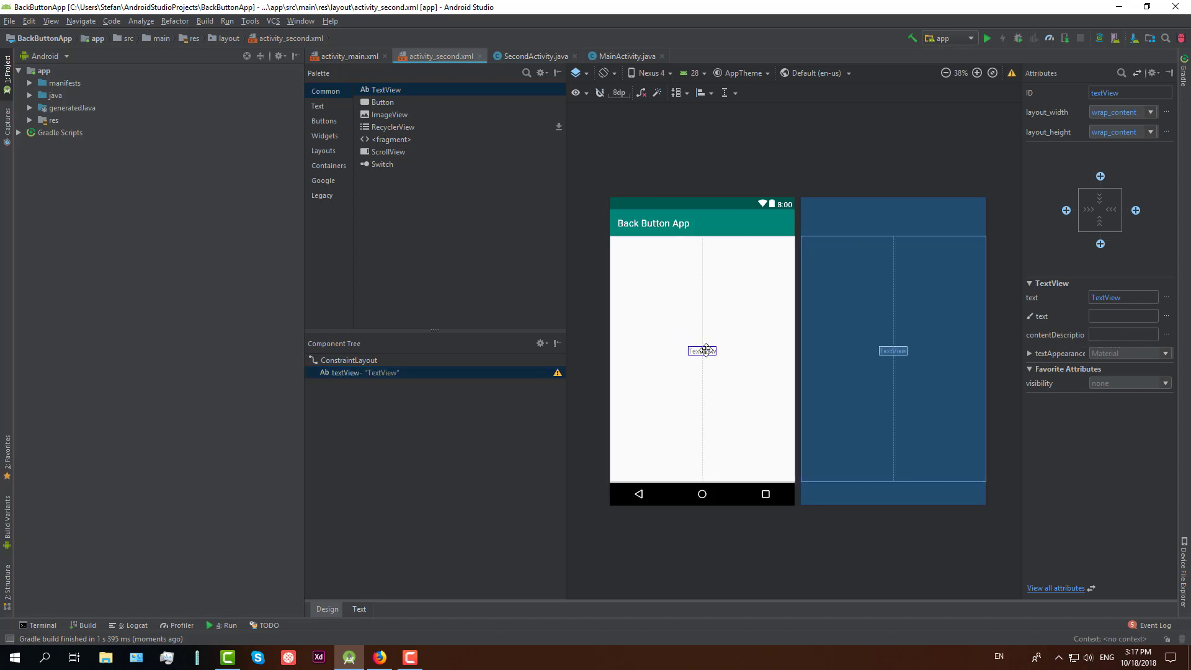
drag(701, 350, 770, 358)
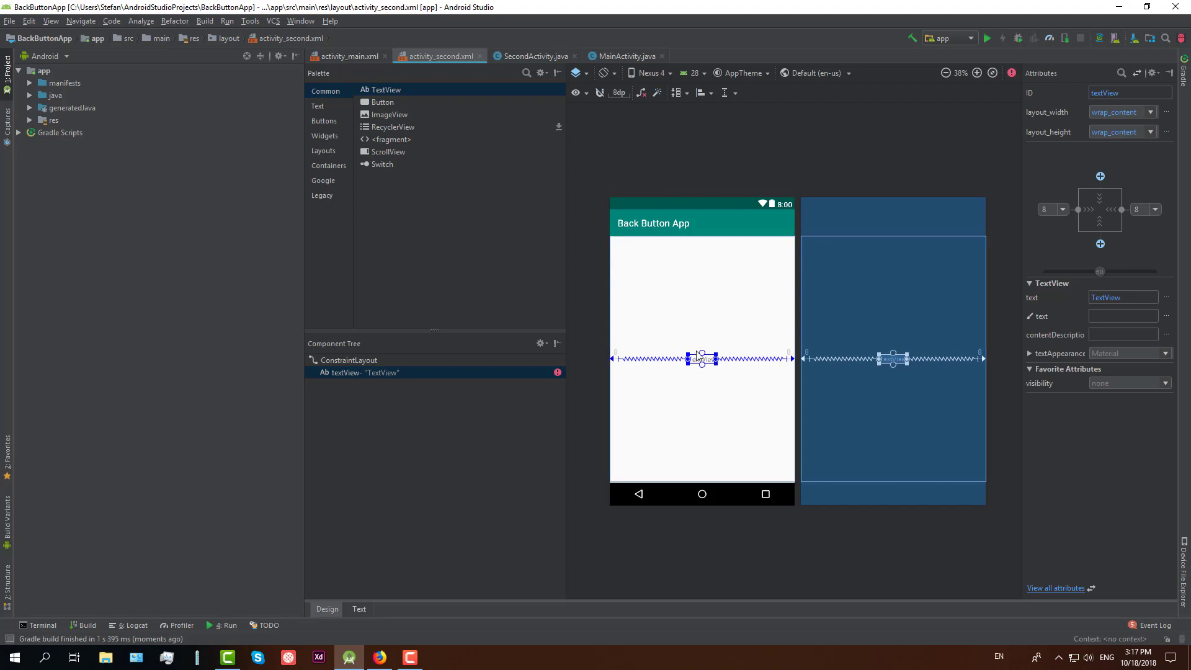
drag(701, 358, 701, 250)
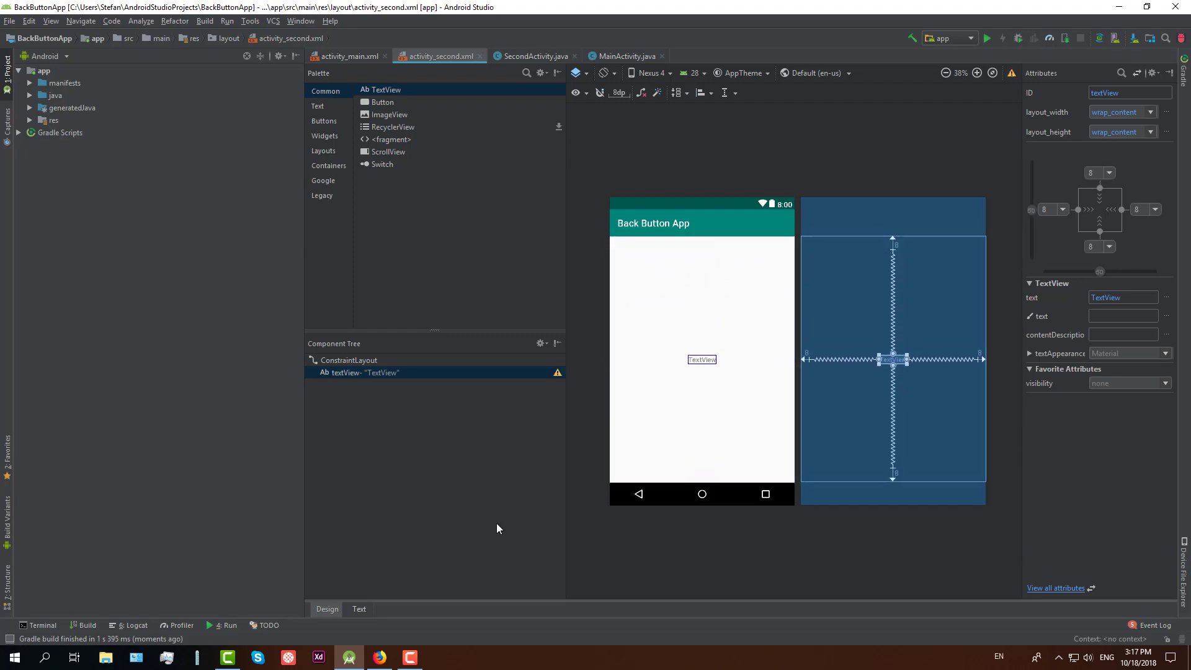
click(359, 608)
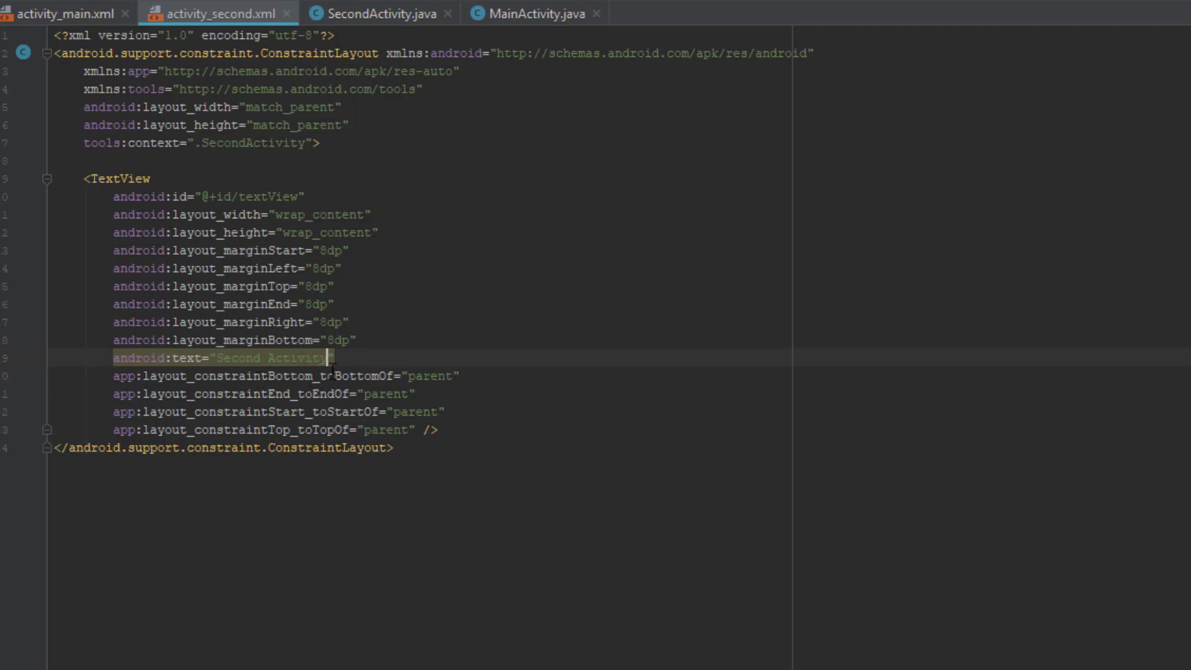
Give the Second Activity TextView android:textSize="30sp" and switch to activity_main.xml
text(android:textSize=")
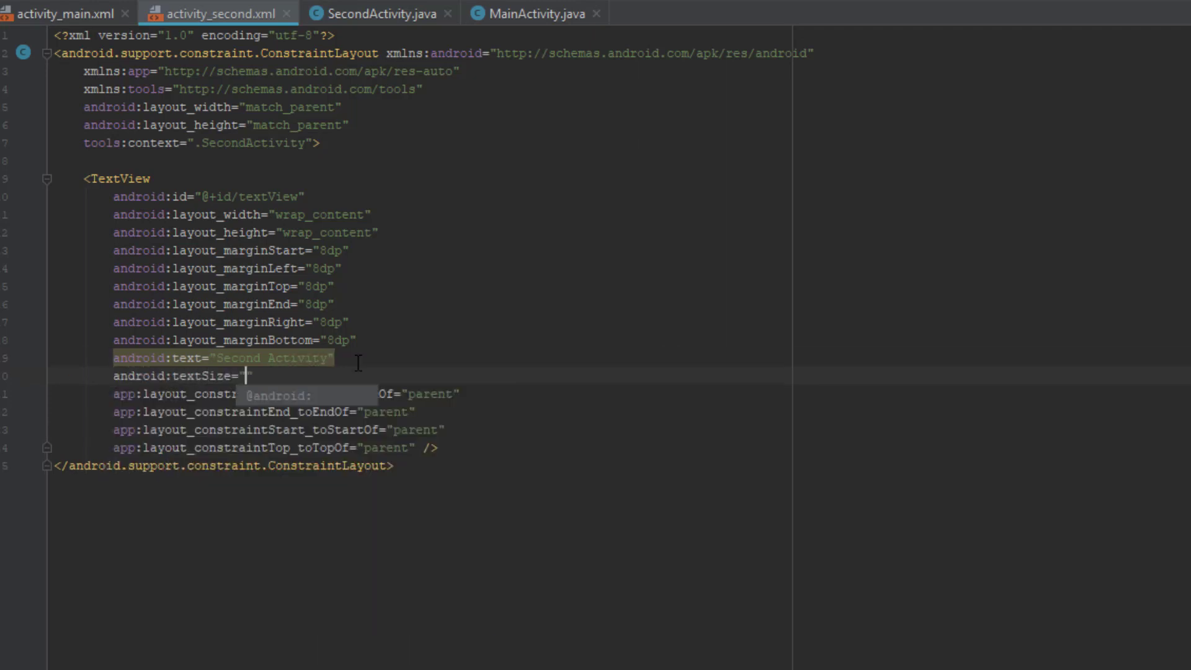
text(30sp)
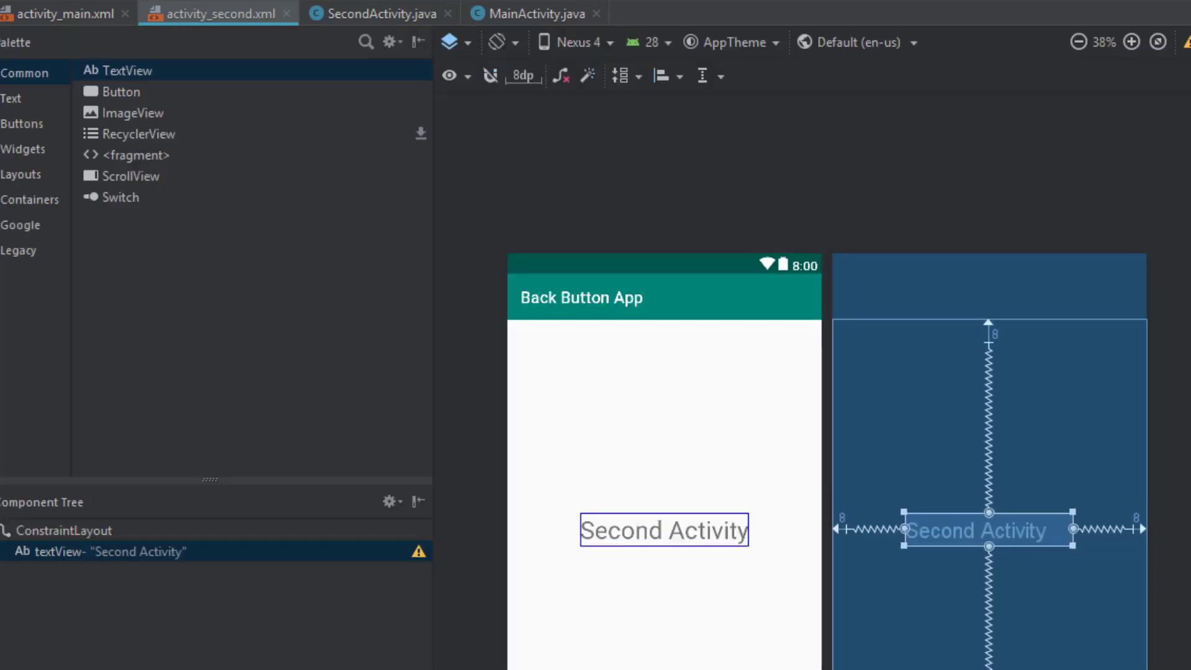
mouse_move(388, 23)
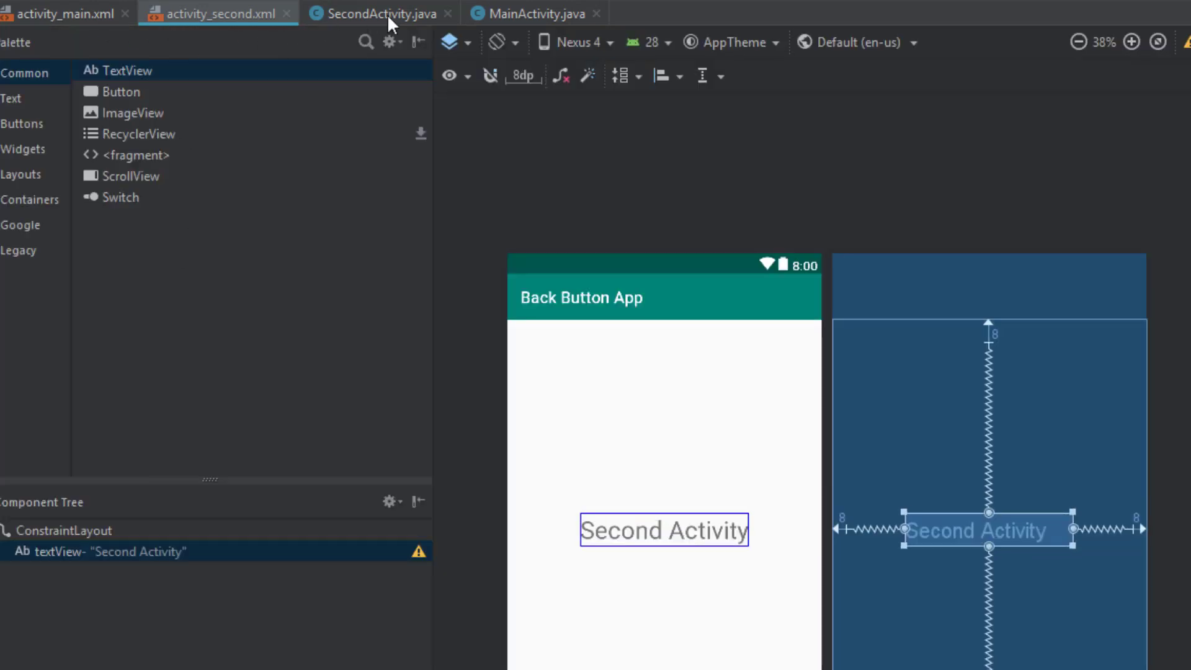
click(65, 13)
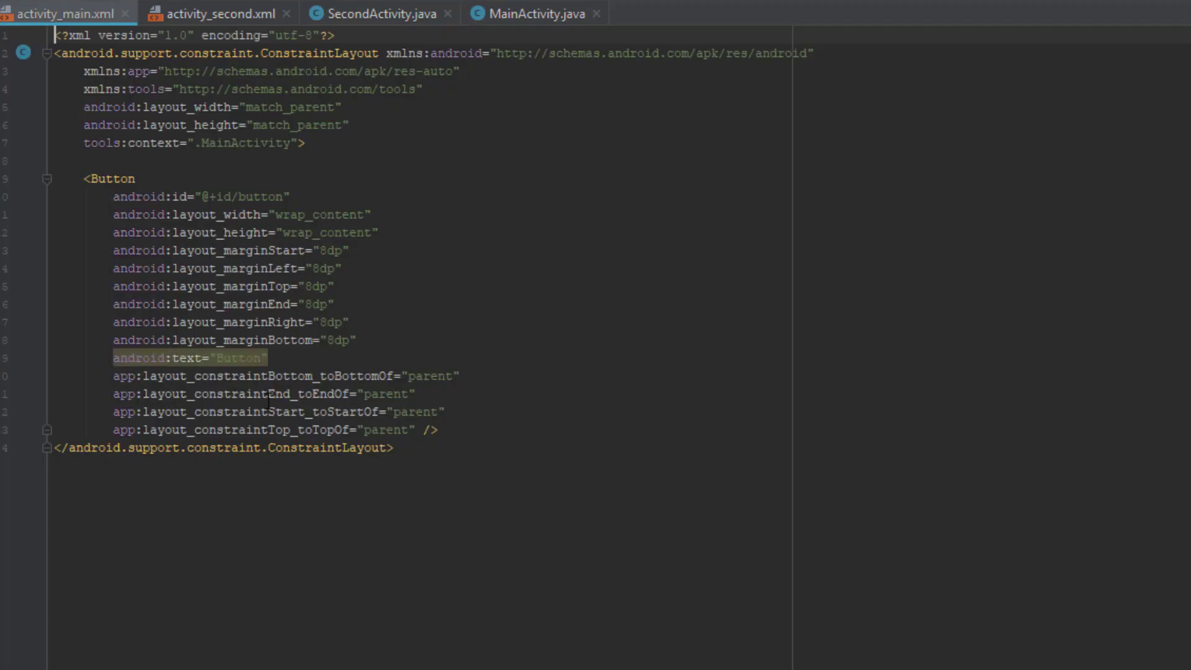
Set the main button's android:text to "Go" and move to MainActivity.java
text(Go)
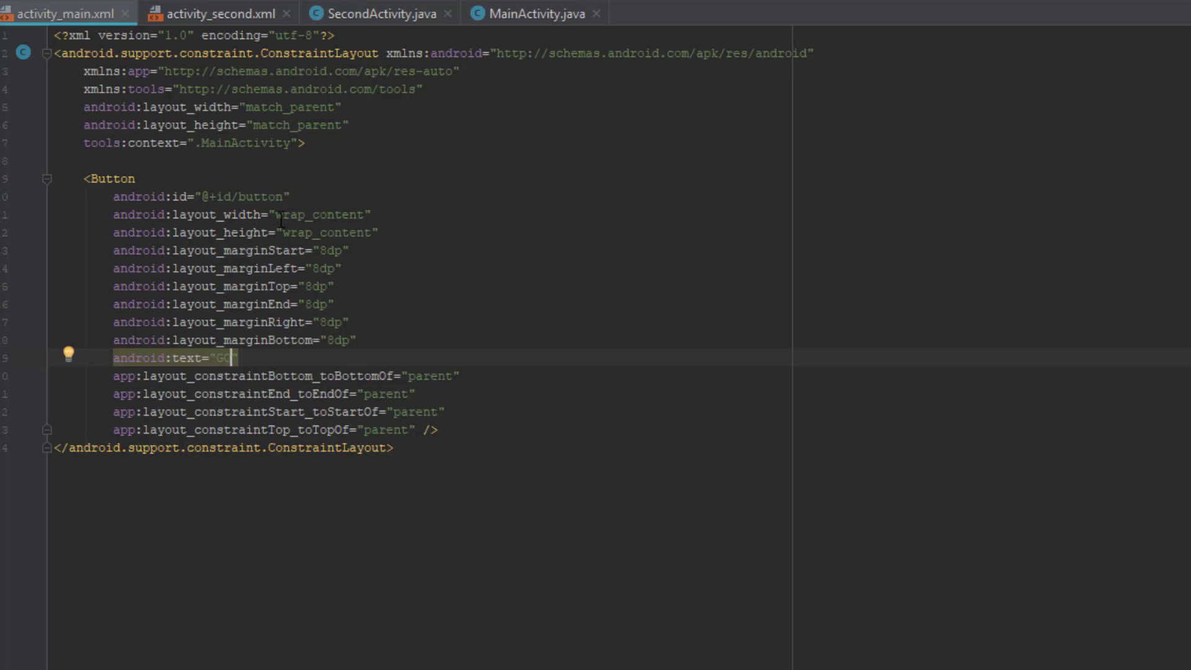
click(534, 14)
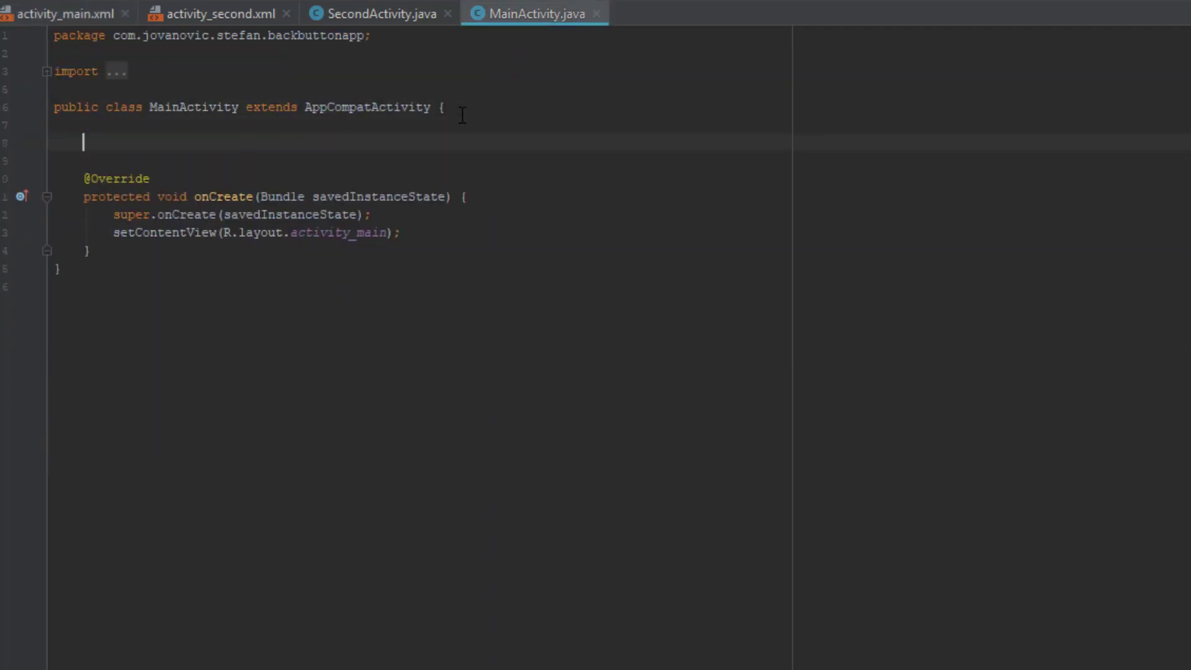
Declare Button go, bind it to R.id.button with findViewById and attach an OnClickListener
text(Button)
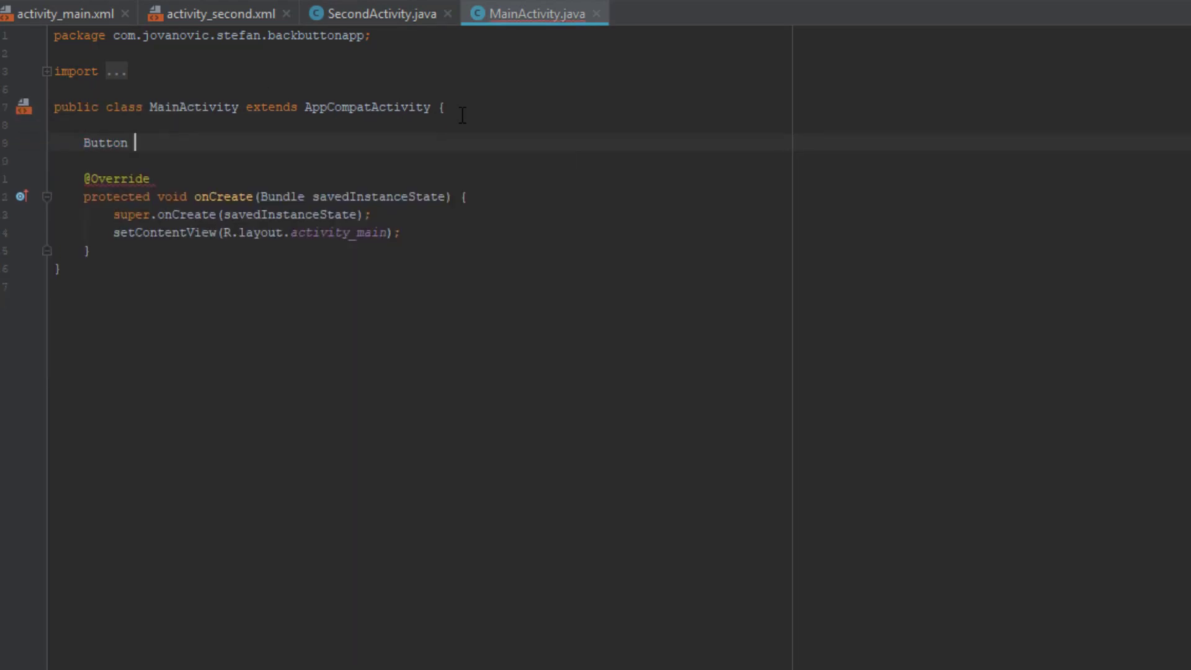
text(gu;)
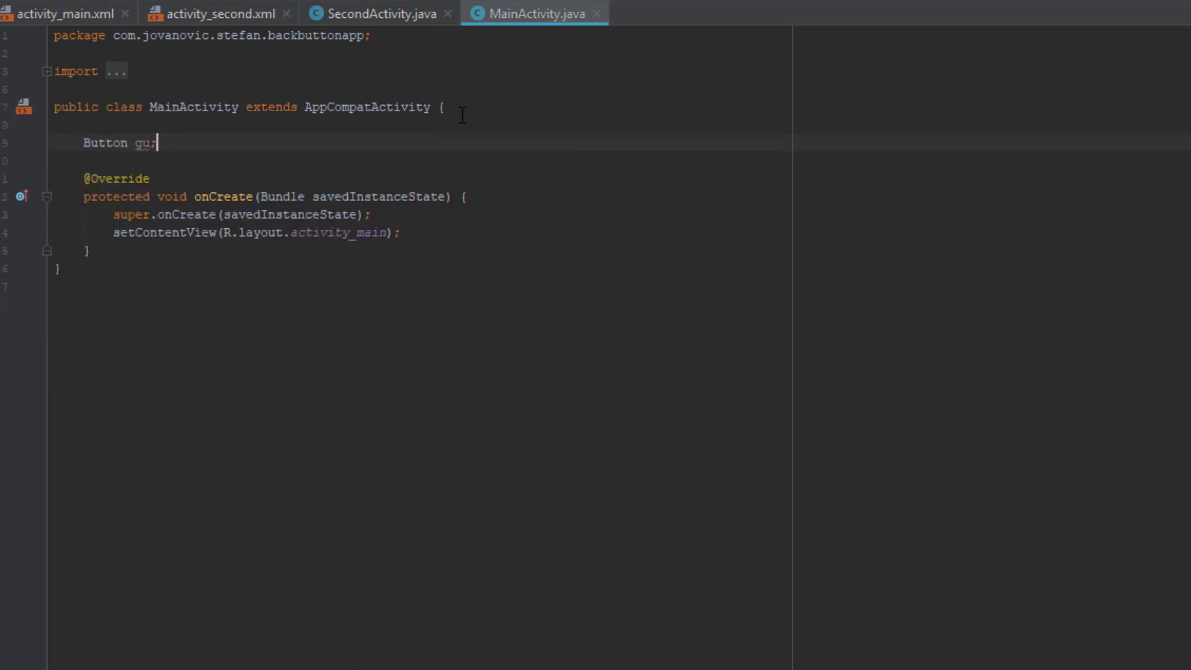
text(o)
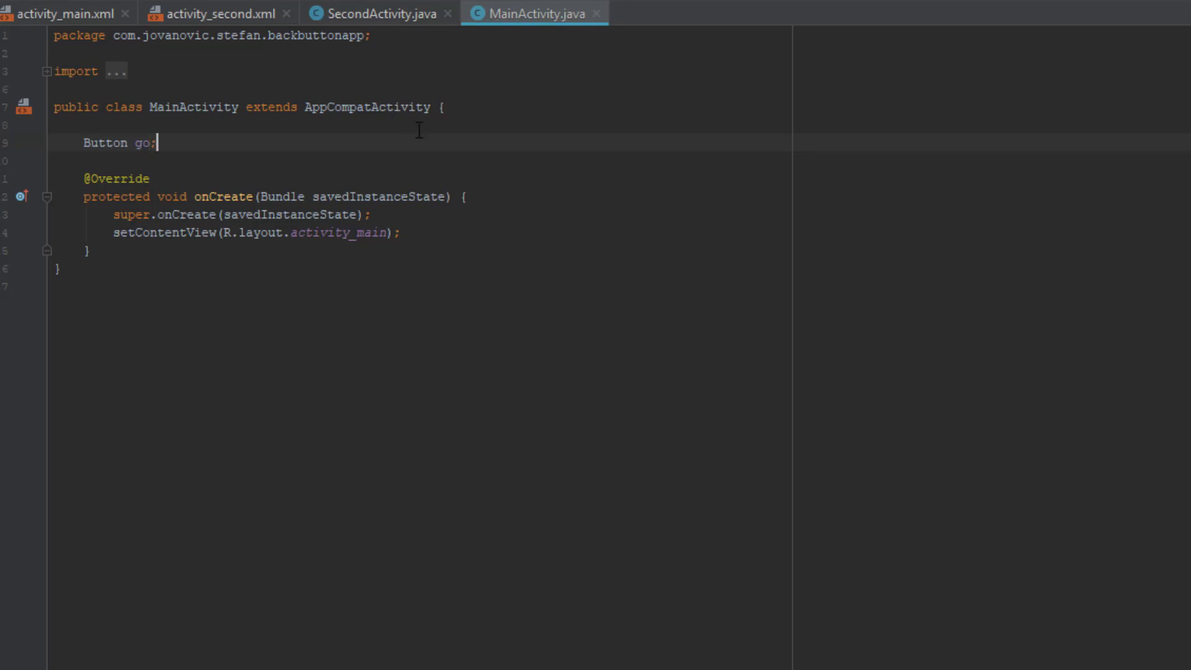
text(button)
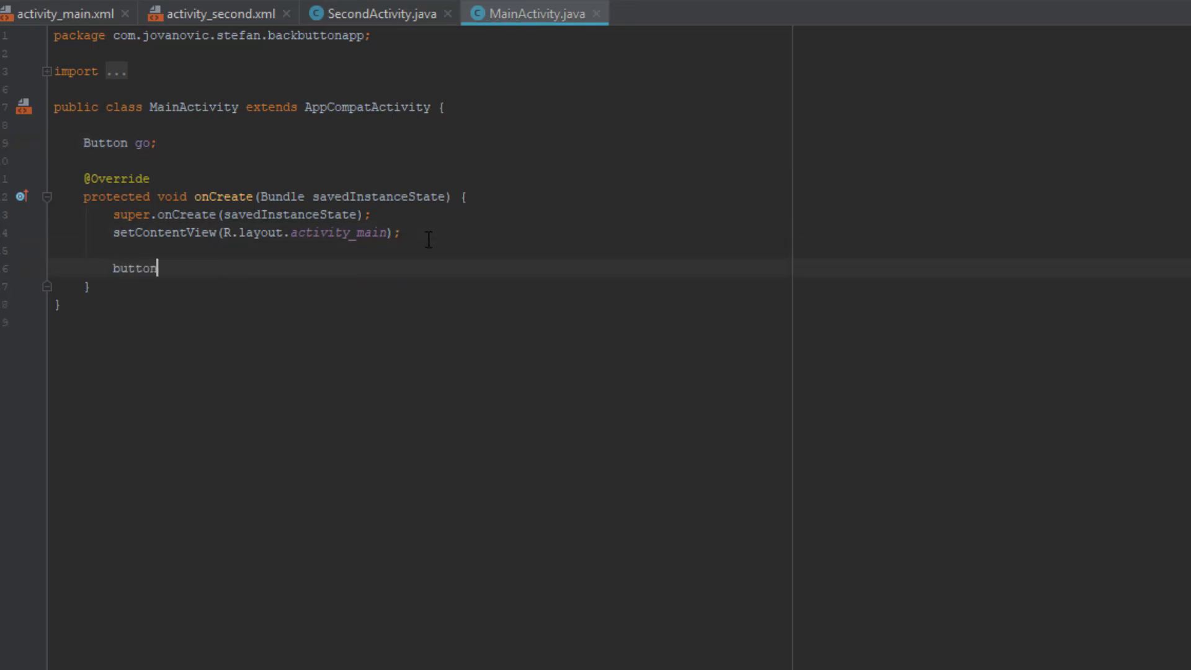
text(go)
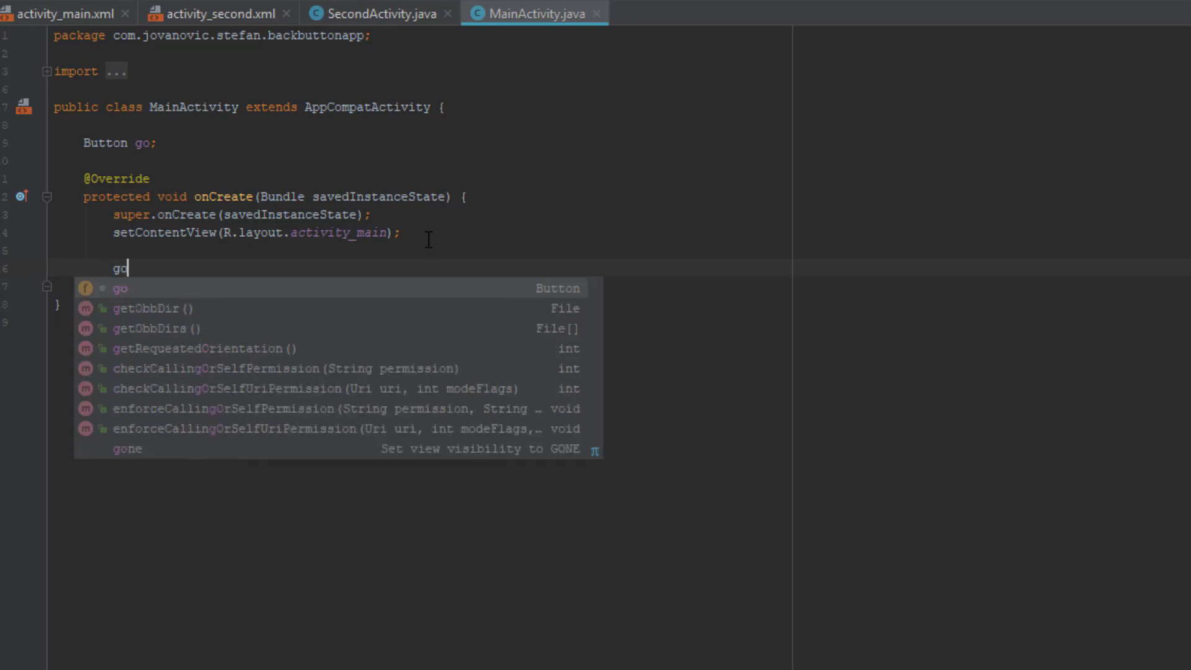
text(= findViewById()
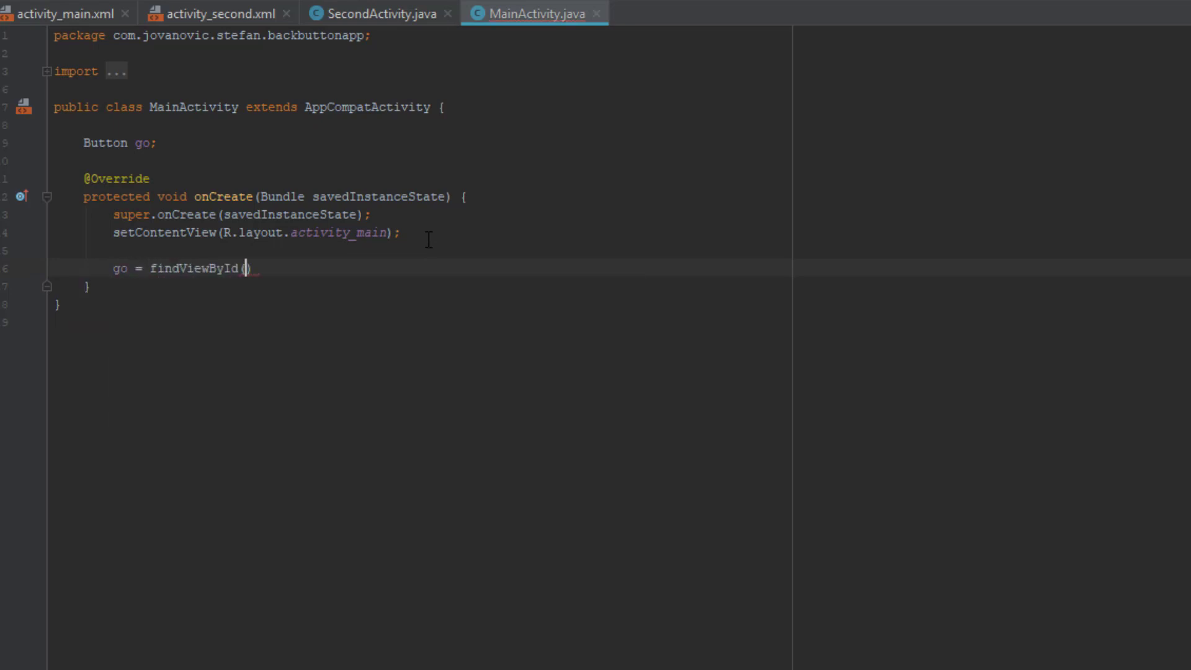
text(R.id.button)
text(go)
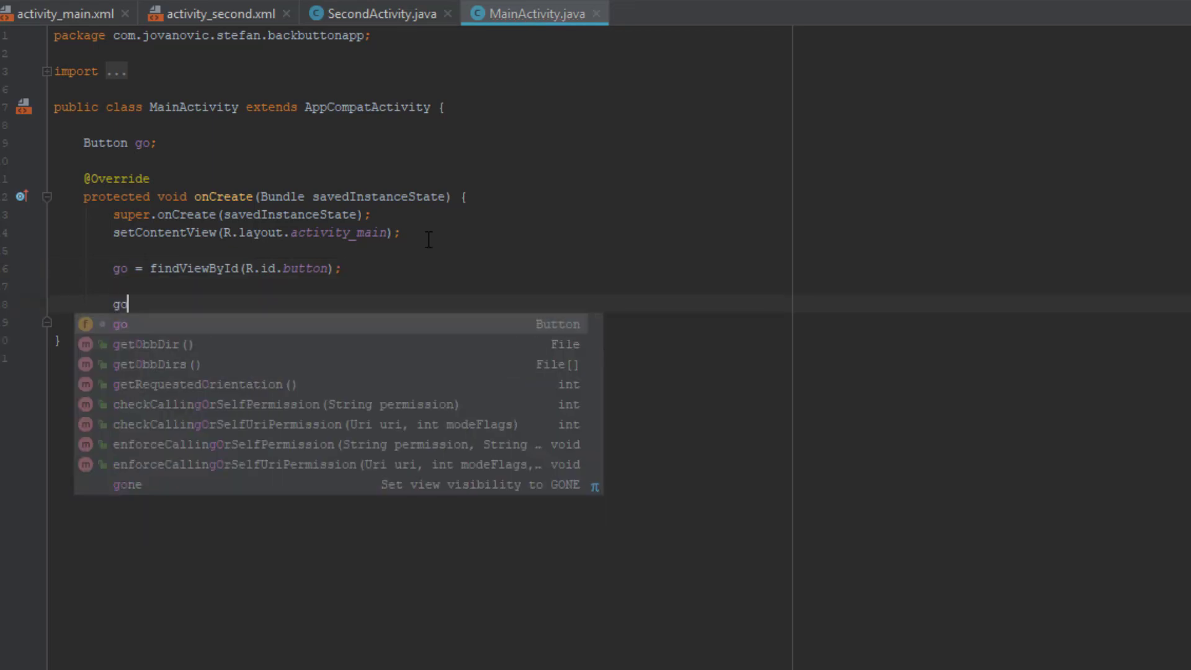
text(.setOnc)
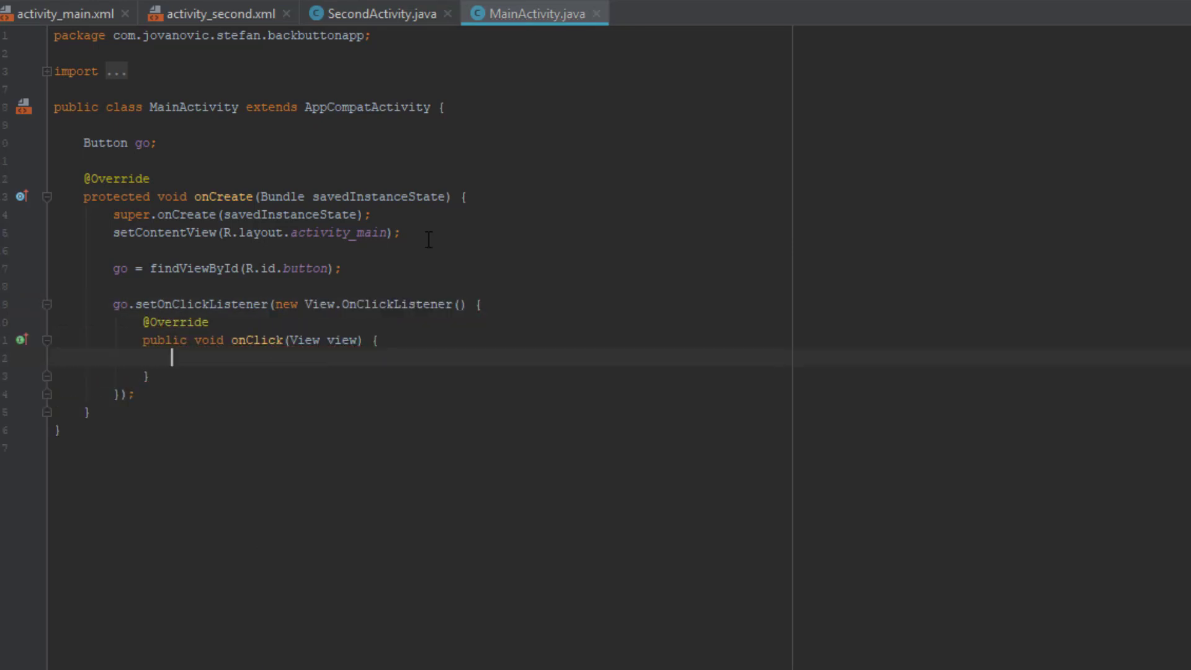
Inside the listener create an Intent from MainActivity to SecondActivity and call startActivity(intent)
text(Intent)
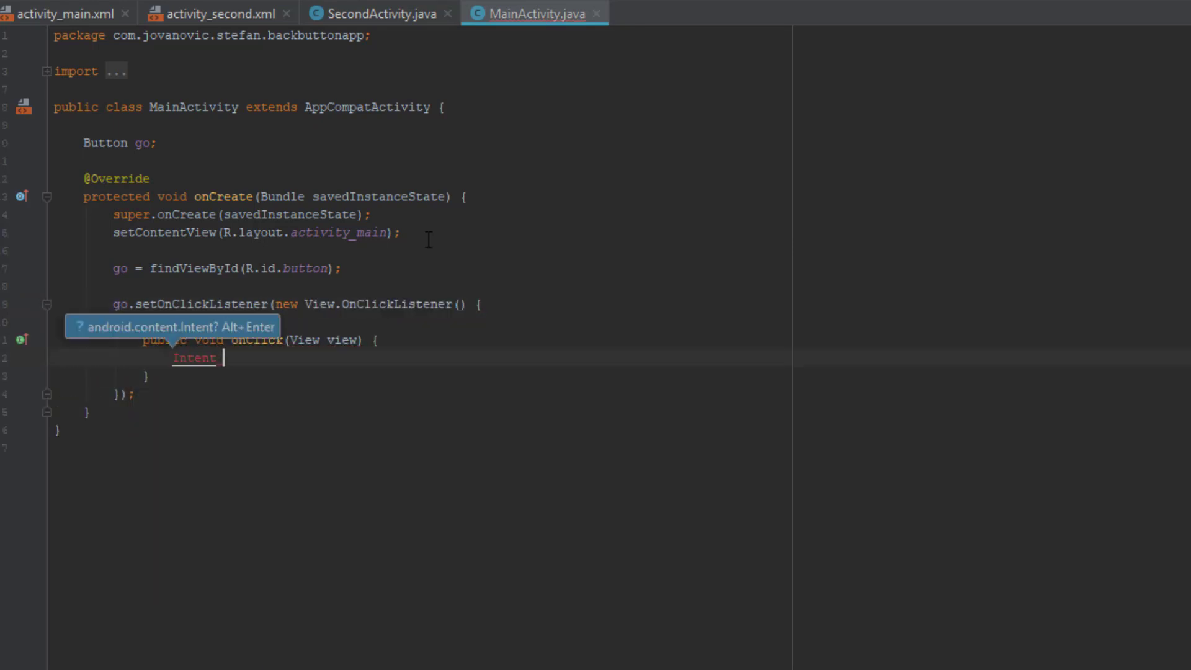
text(intent)
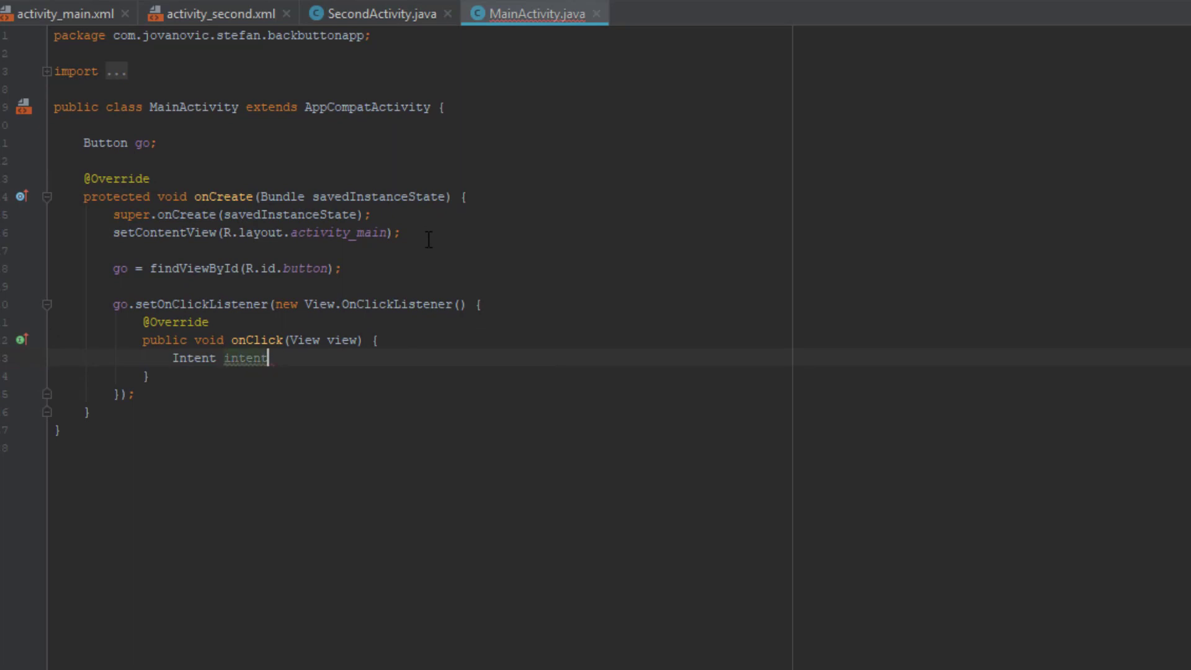
text(= new Intent)
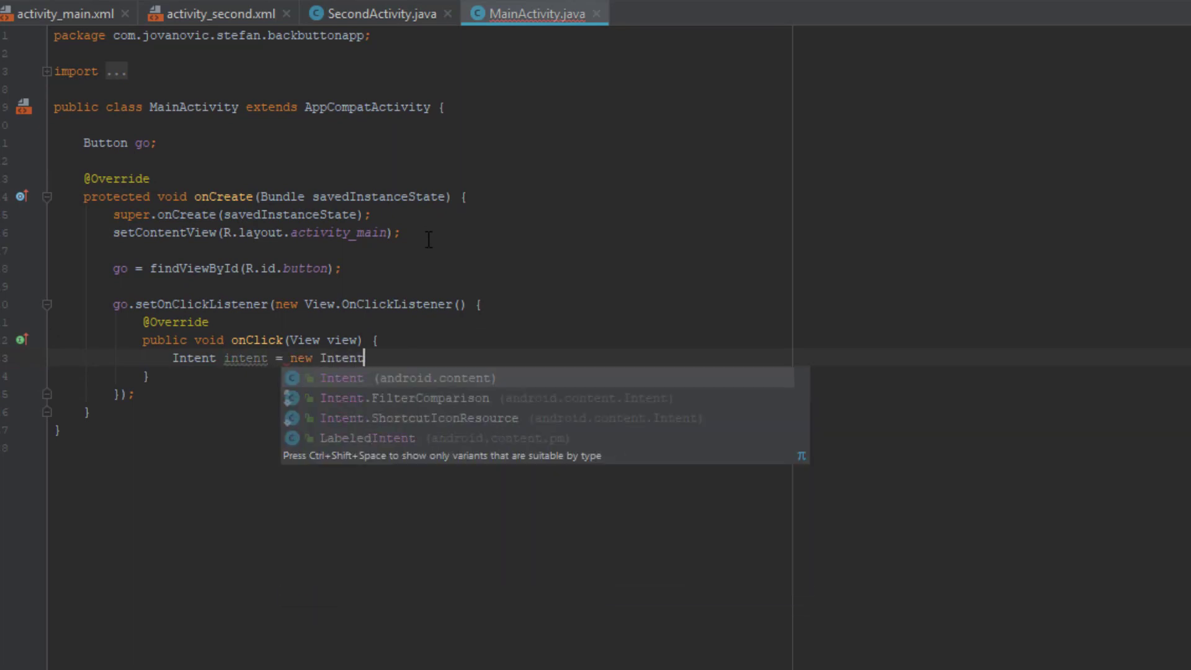
text((MainActivity.this, SecondActivity.class);)
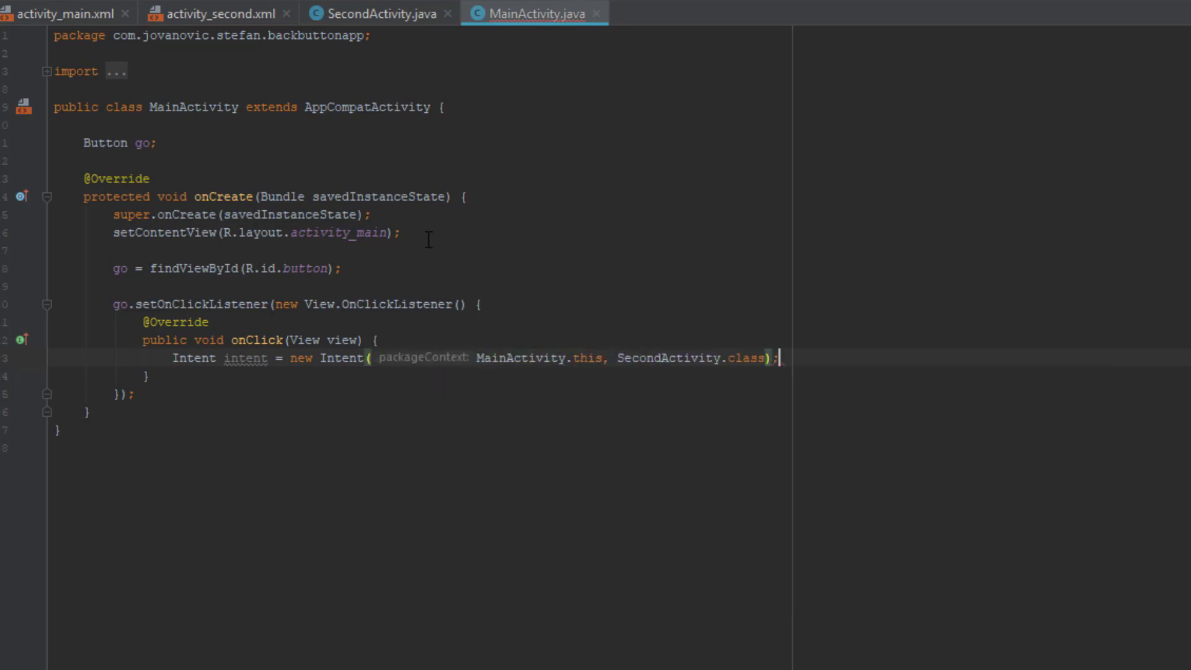
key(enter)
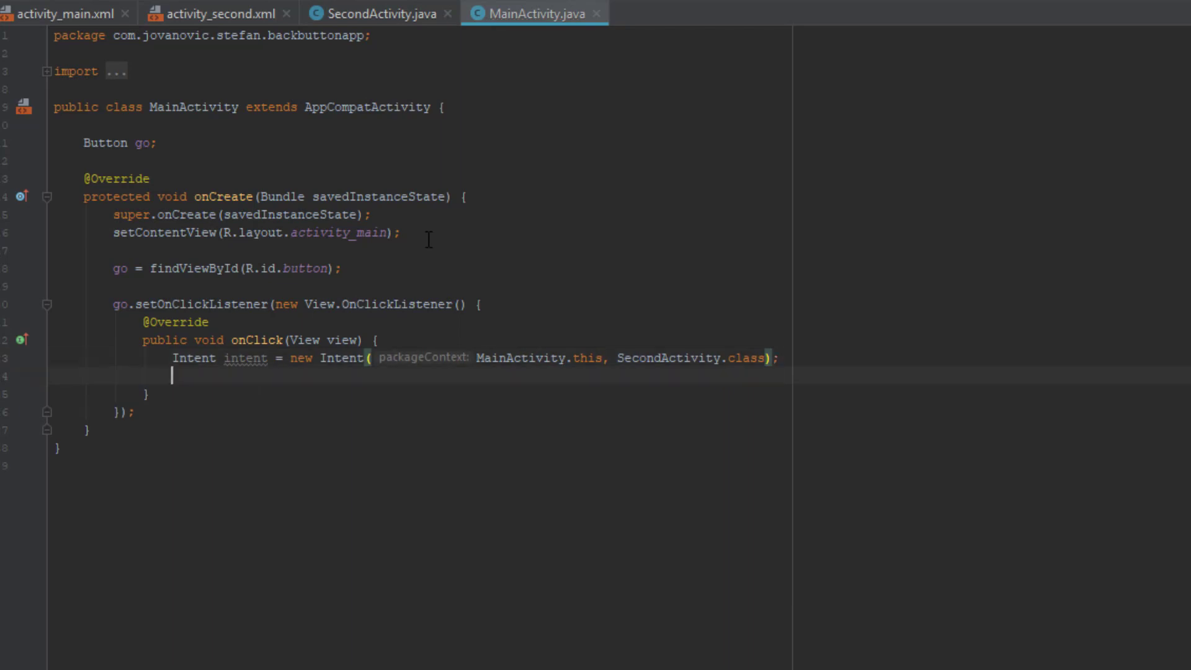
text(startActivity();)
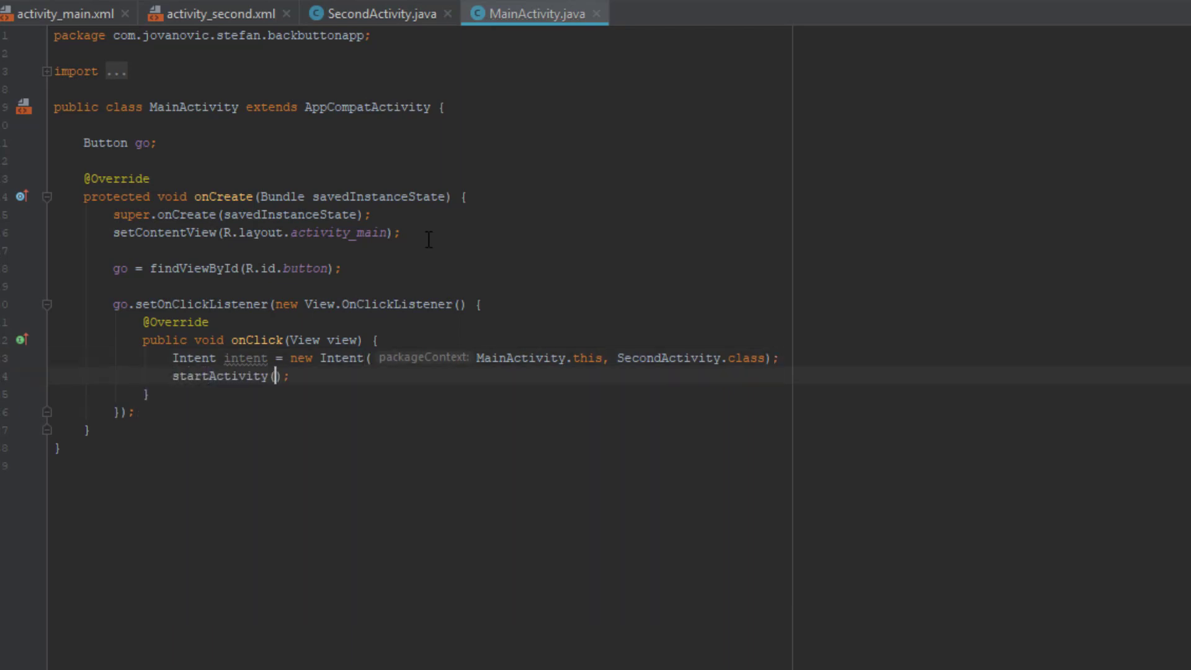
text(intent)
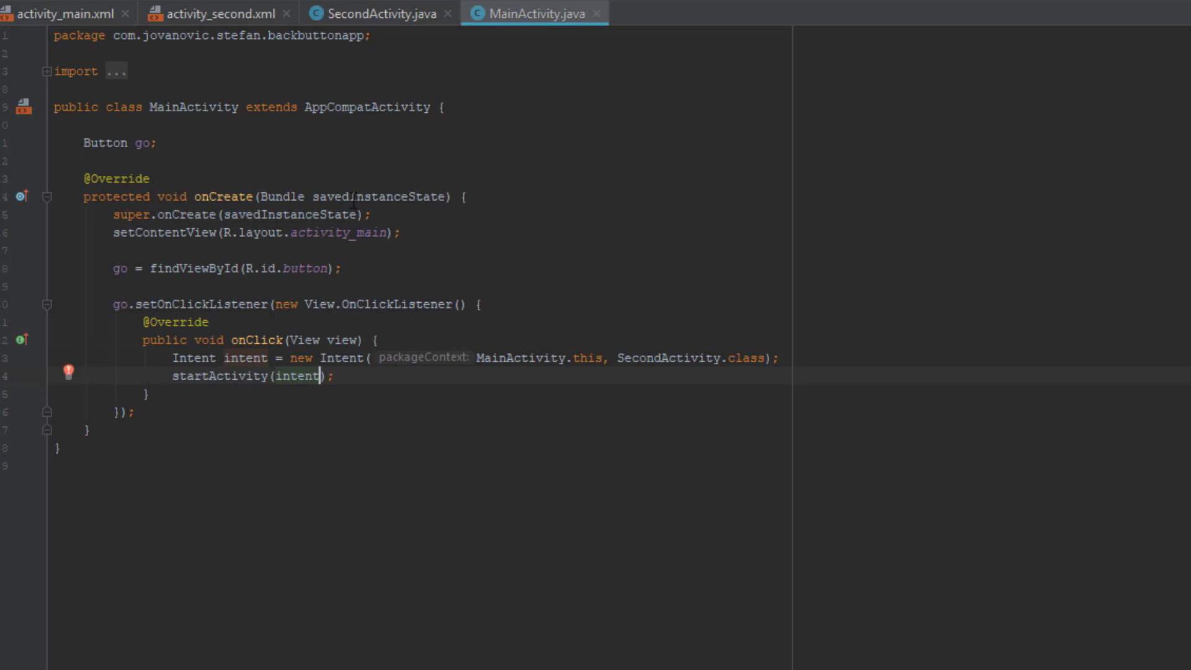
mouse_move(371, 28)
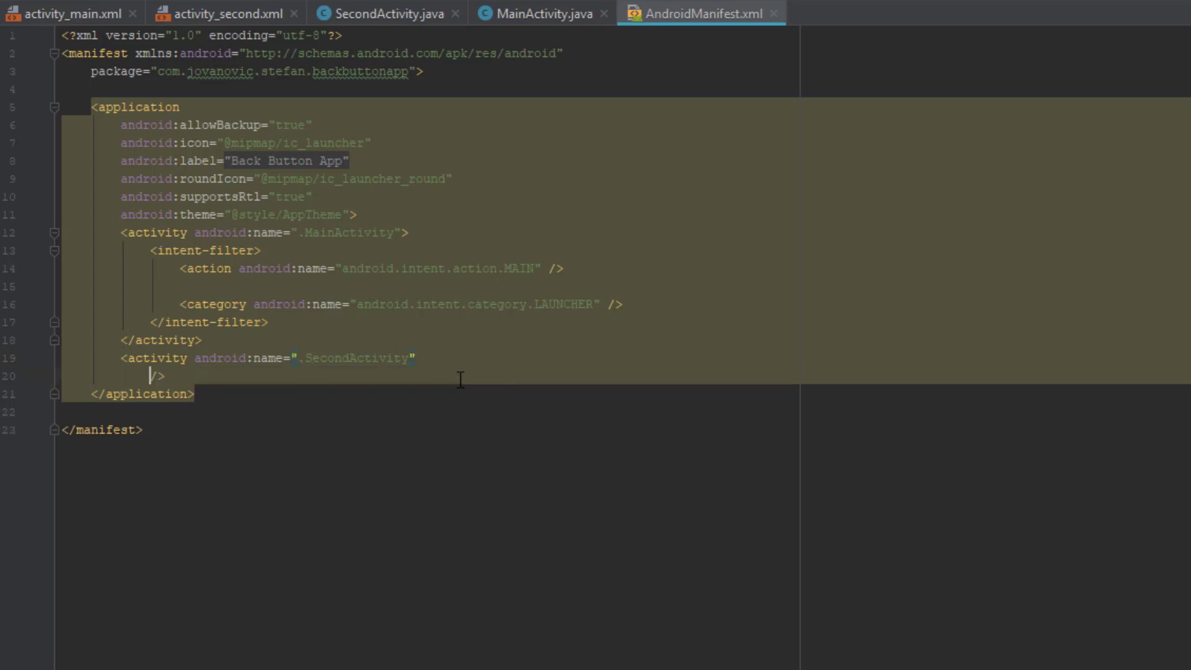
Add android:parentActivityName=".MainActivity" to SecondActivity's manifest entry
text(pare)
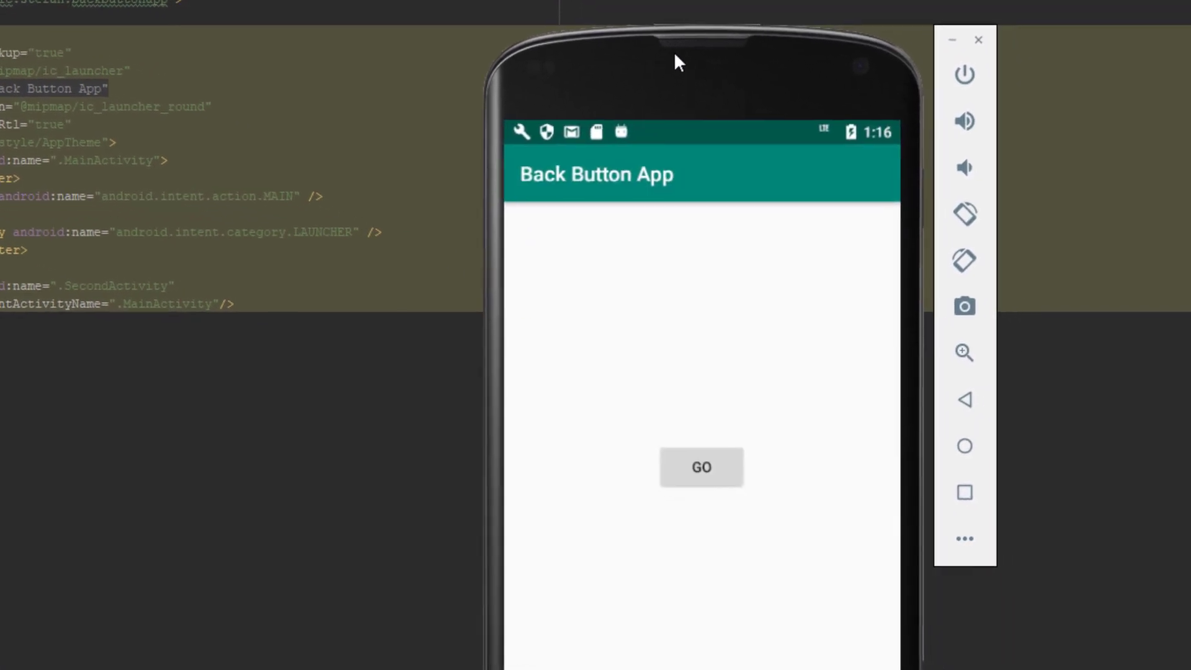
Tap GO to reach Second Activity and return with the toolbar back arrow, twice
click(699, 466)
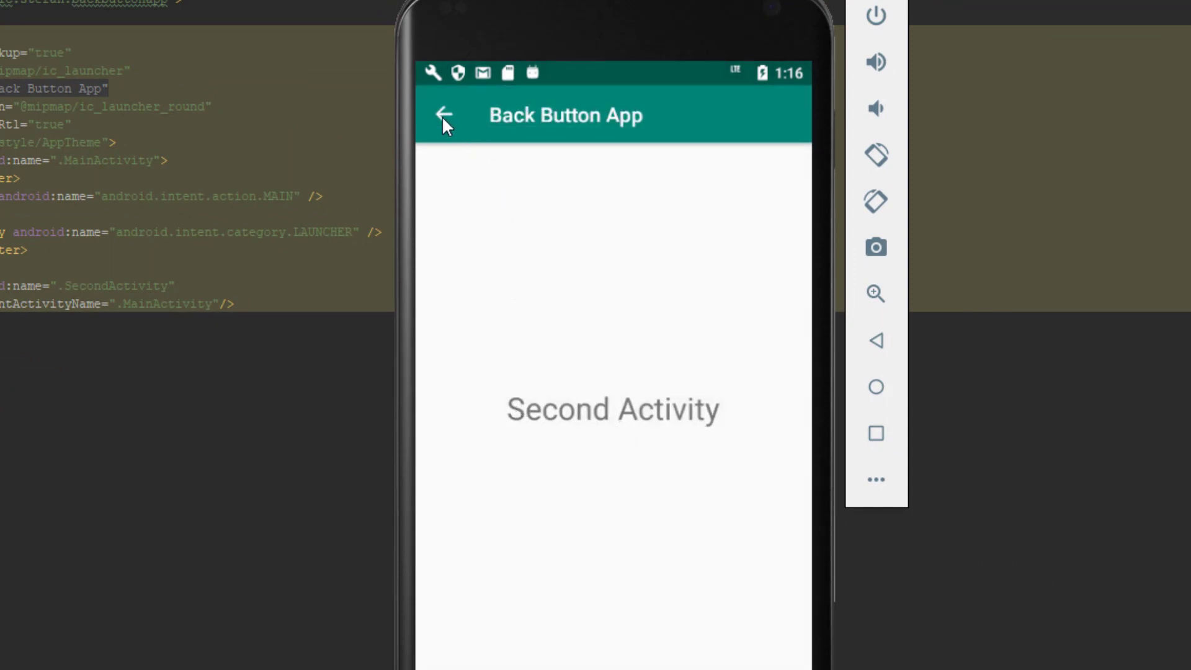
click(440, 115)
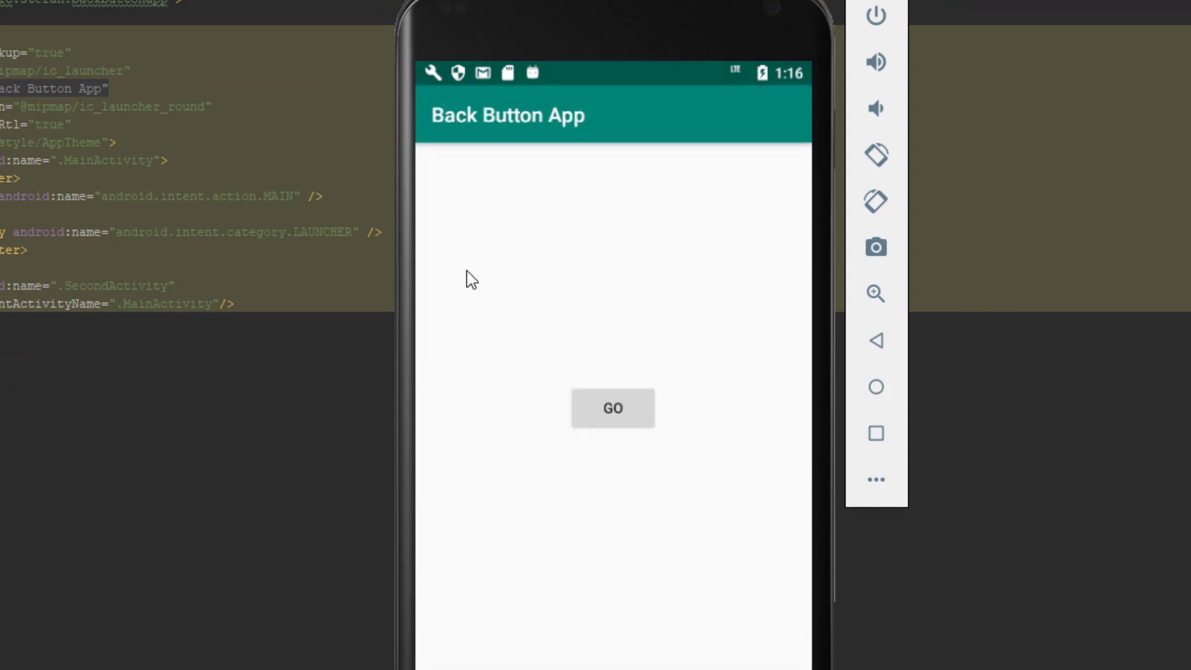
click(612, 408)
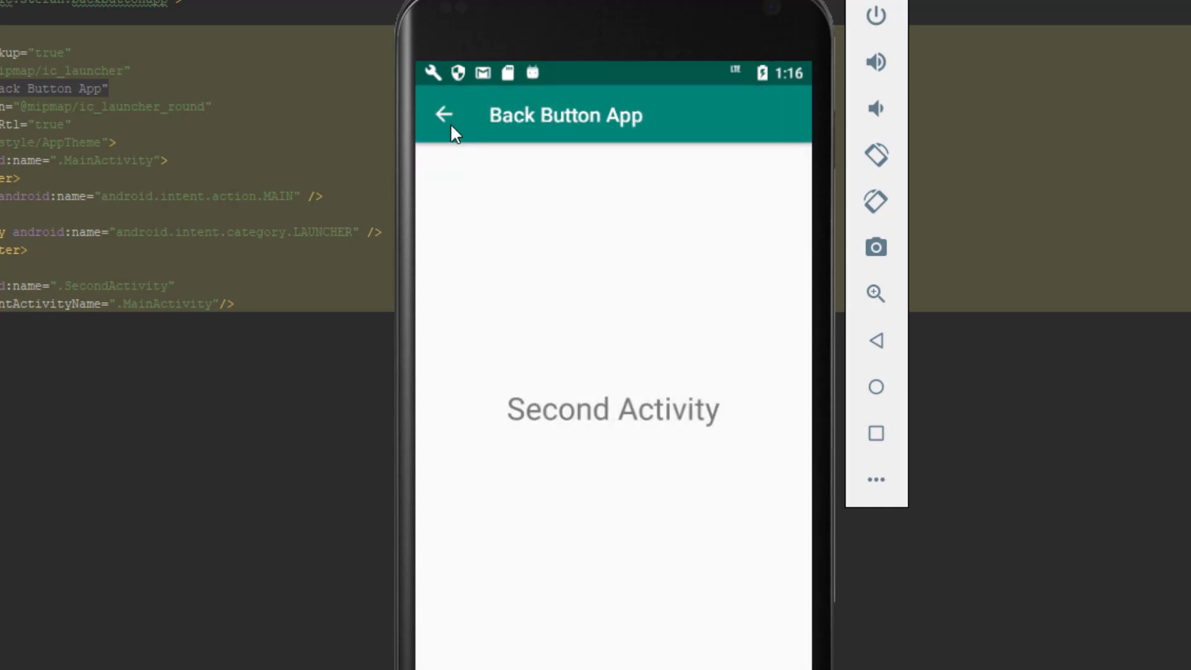
click(444, 115)
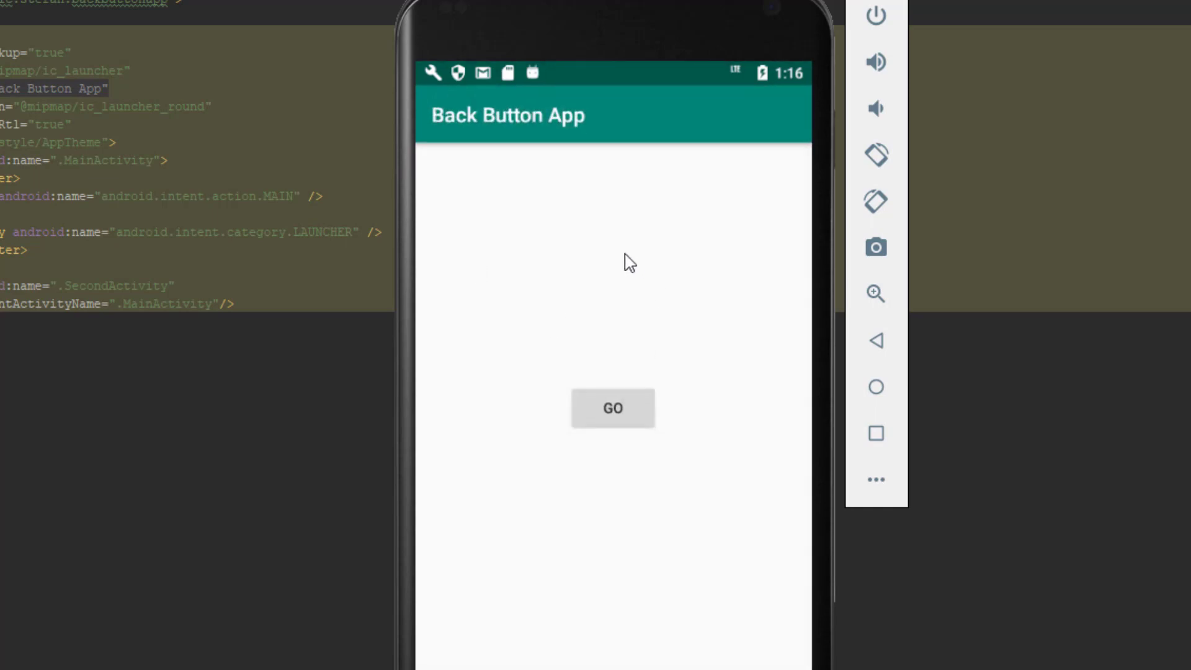